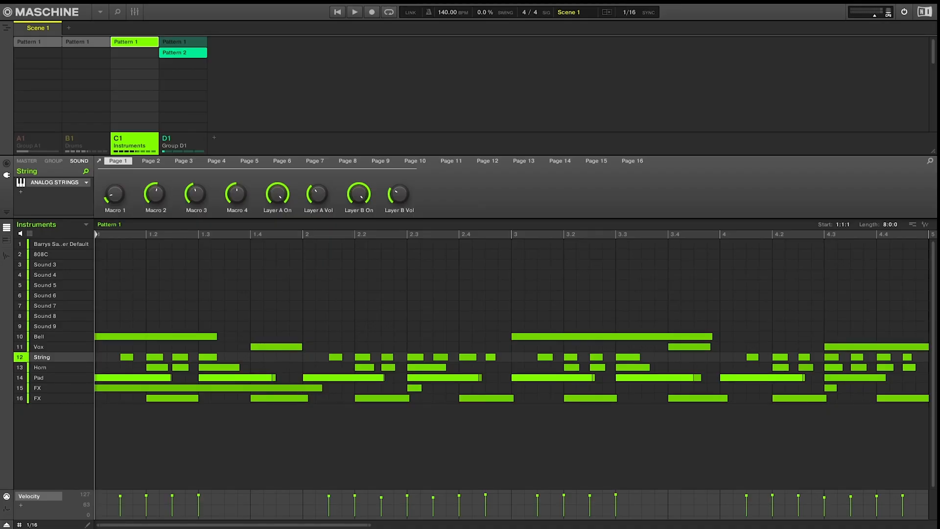
{"action": "mouse_move", "coordinate": [178, 315]}
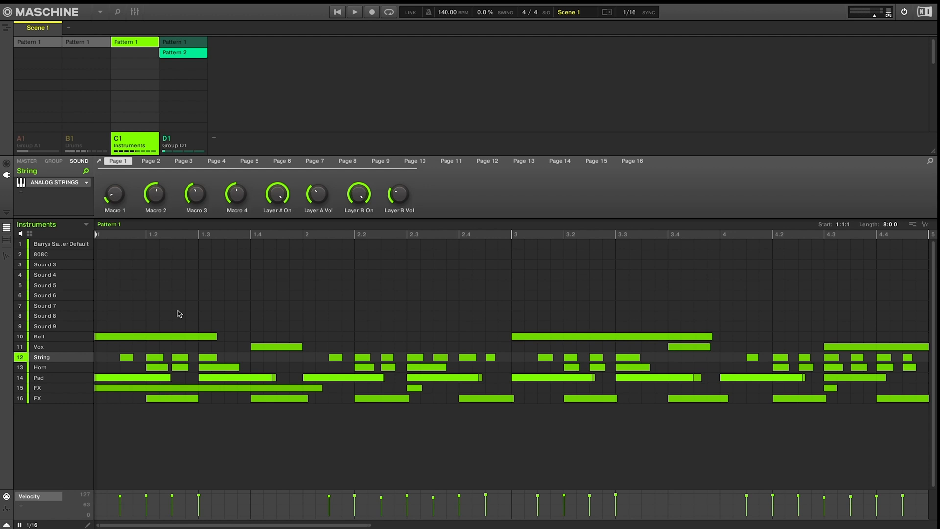
- Reopen the project via File > Open Recent so groups A1, B1 and C1 remain
{"action": "left_click", "coordinate": [78, 7]}
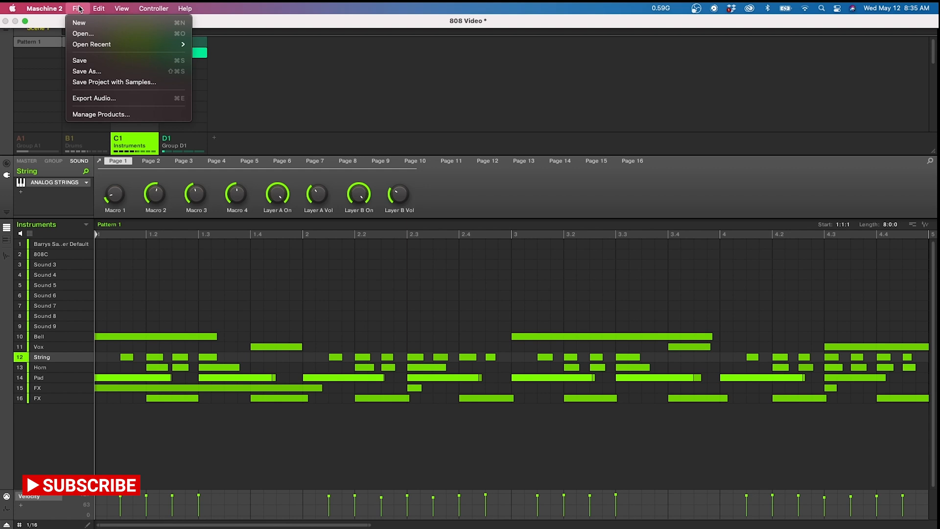
{"action": "mouse_move", "coordinate": [121, 95]}
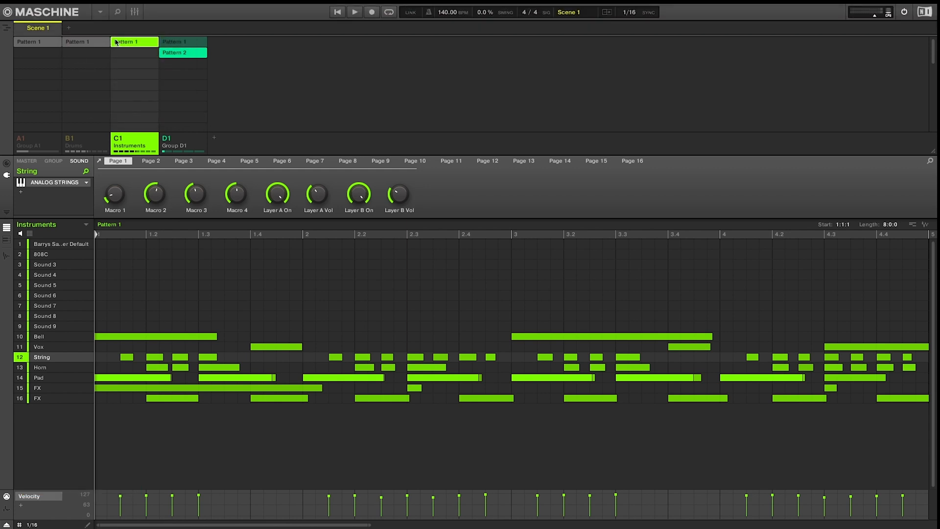
{"action": "left_click", "coordinate": [100, 11]}
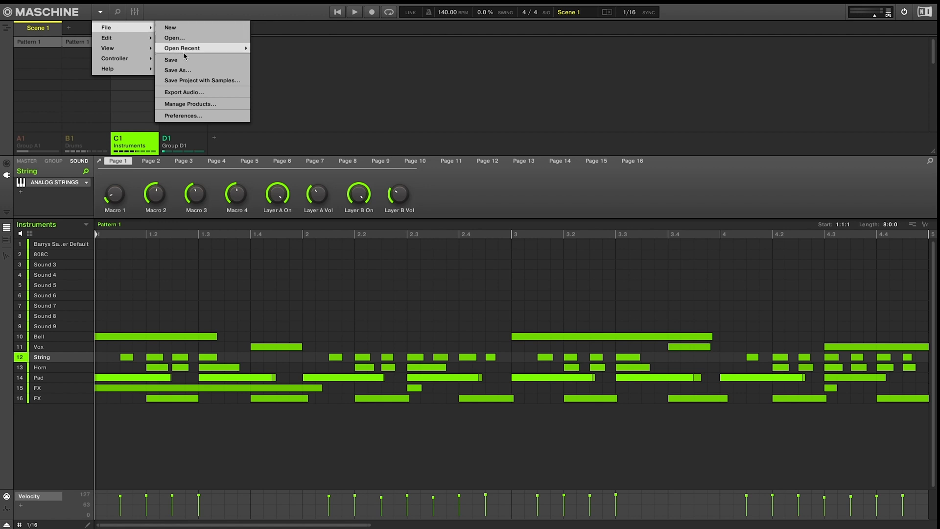
{"action": "mouse_move", "coordinate": [189, 96]}
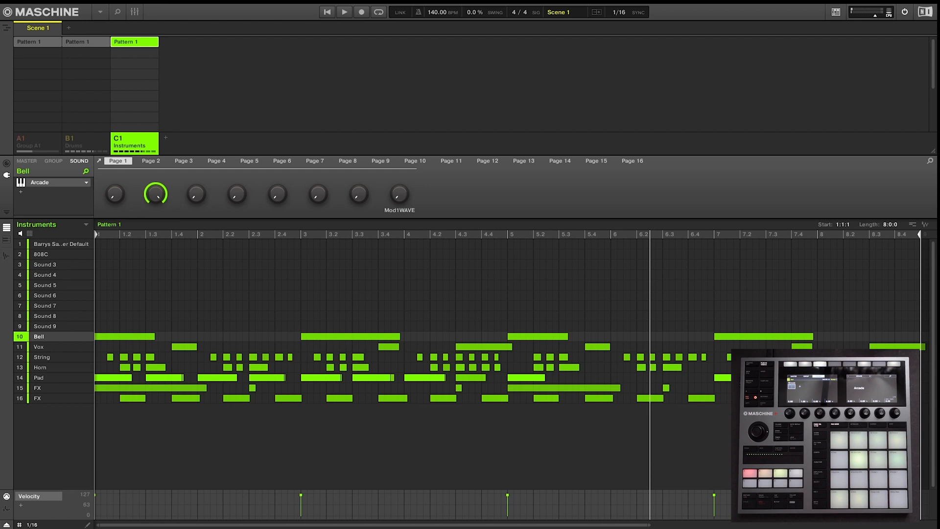
- Audition the Instruments loop, then drag the pattern audio onto an empty slot to create Group D1
{"action": "left_click", "coordinate": [344, 11]}
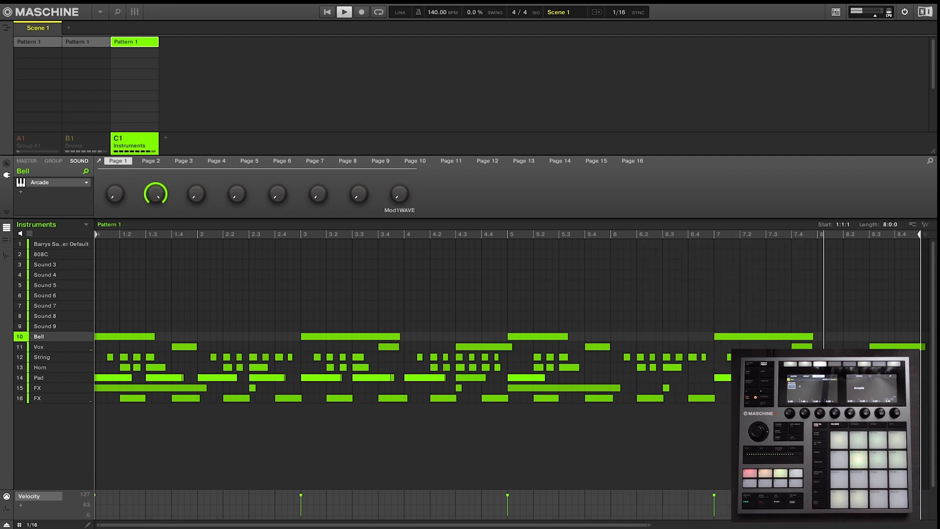
{"action": "left_click", "coordinate": [344, 12]}
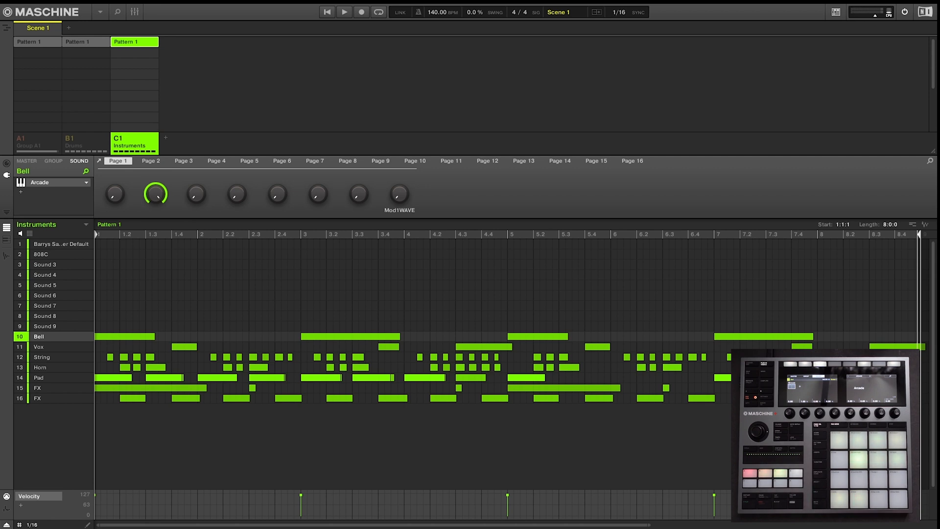
{"action": "mouse_move", "coordinate": [256, 341]}
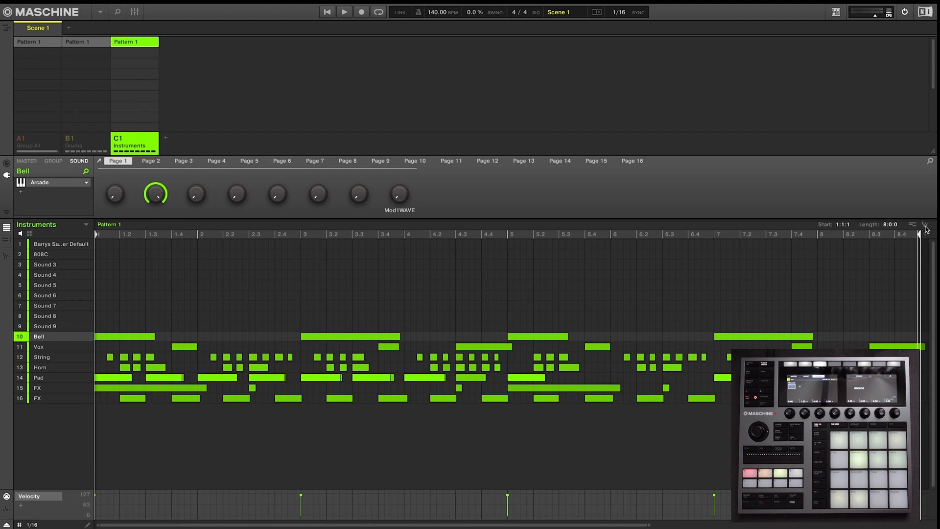
{"action": "left_click", "coordinate": [926, 225]}
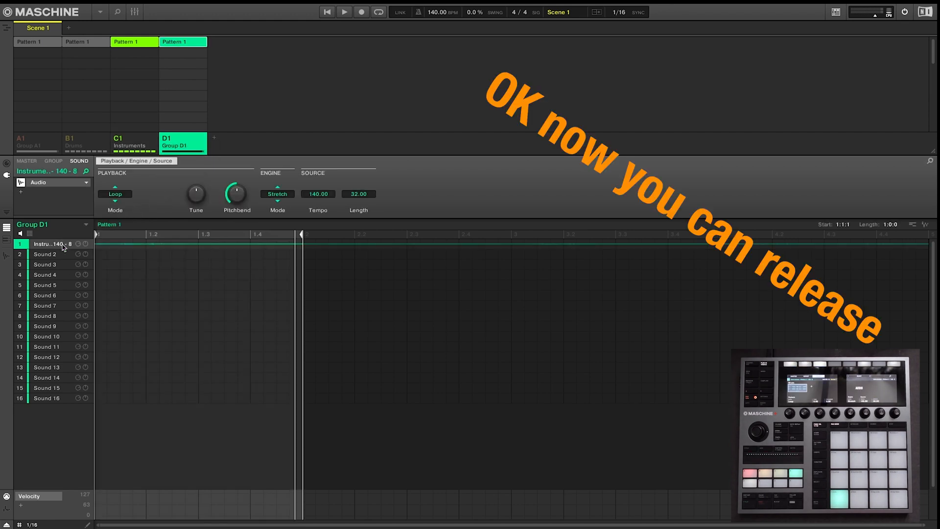
- View the bounced 140 BPM waveform in Group D1, then return to the C1 Instruments group
{"action": "left_click", "coordinate": [343, 12]}
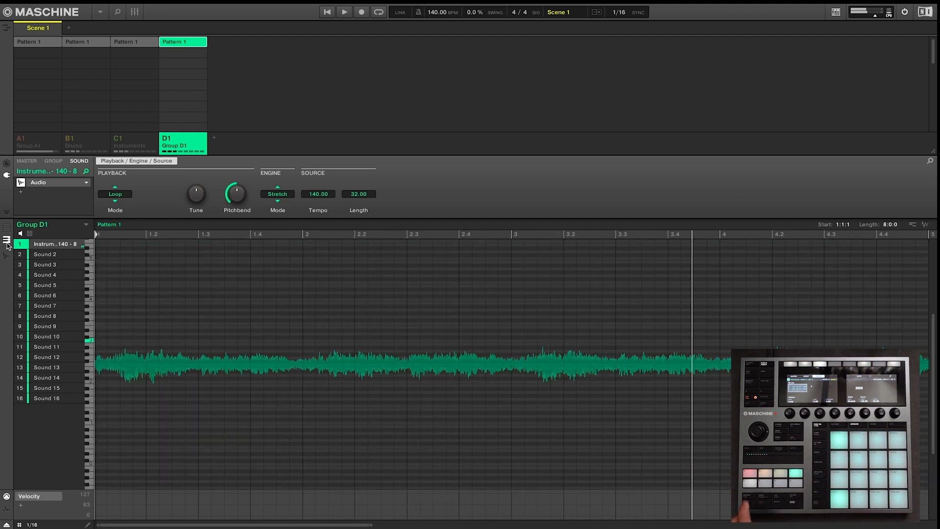
{"action": "mouse_move", "coordinate": [130, 146]}
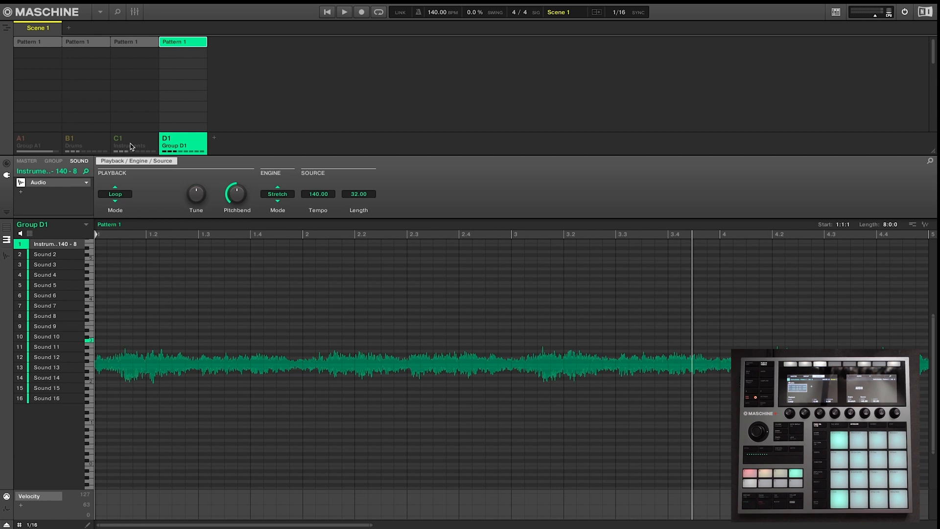
{"action": "left_click", "coordinate": [130, 142]}
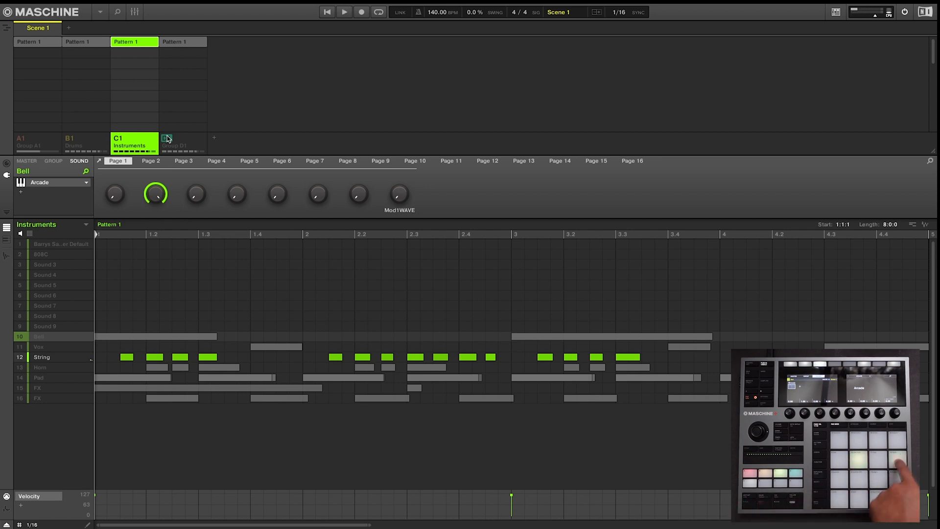
- Solo the String sound and drop its pattern audio into Group D1 as a second sound
{"action": "left_click", "coordinate": [42, 357]}
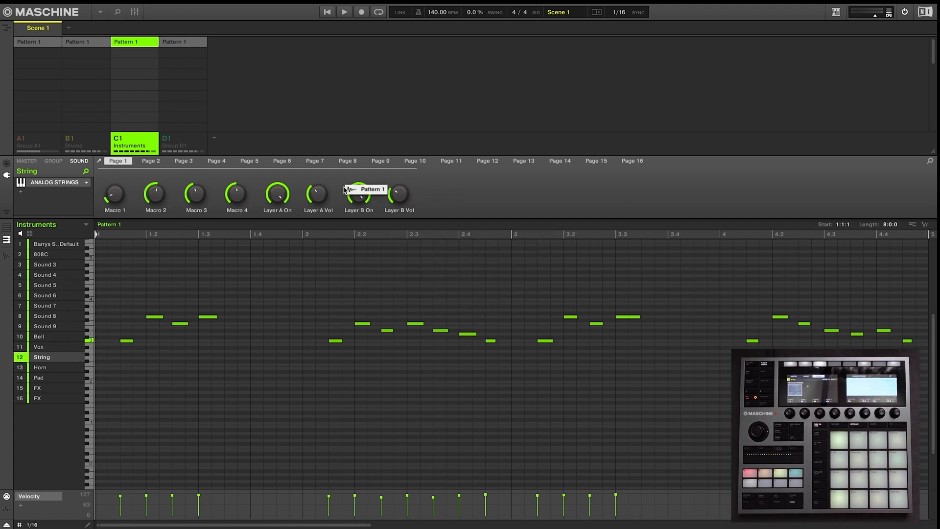
{"action": "left_click", "coordinate": [183, 142]}
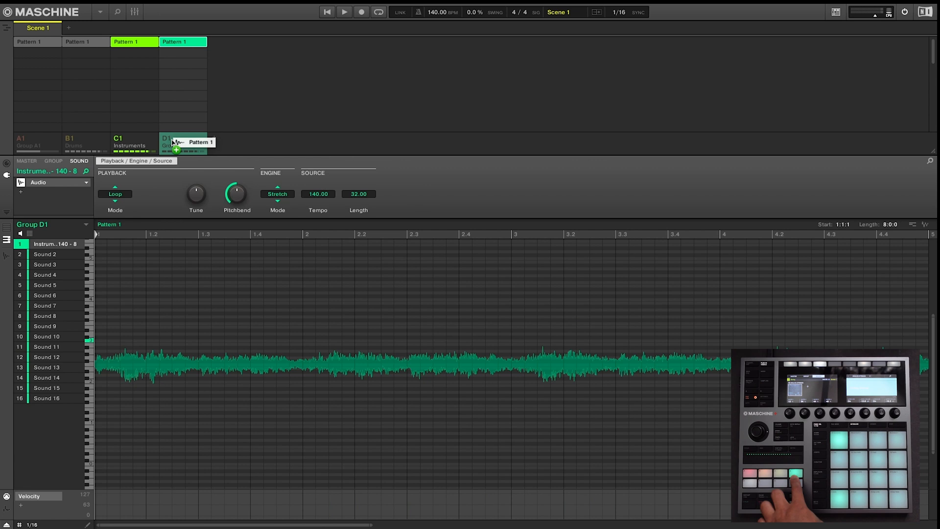
{"action": "left_click", "coordinate": [51, 253]}
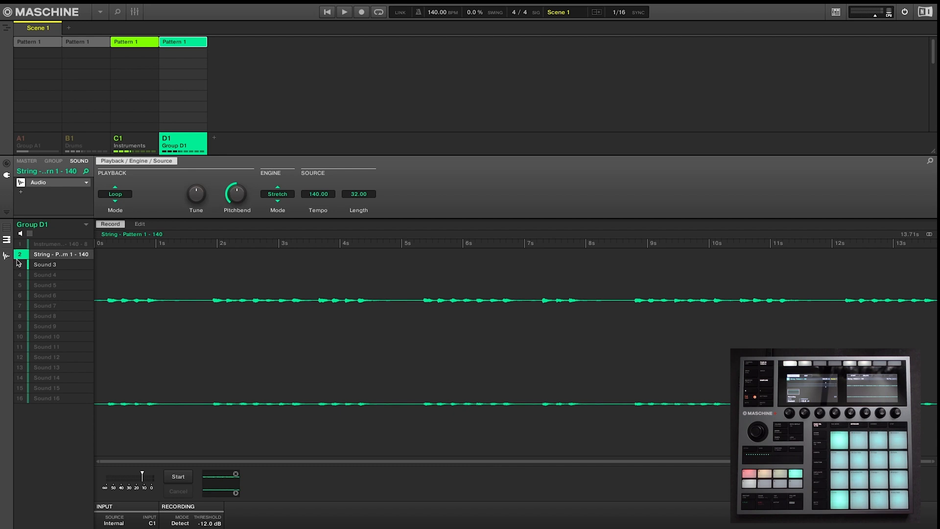
- Set Sound 3's Sampling page to source Internal/C1, Mode Sync, Length 8 Bars
{"action": "left_click", "coordinate": [45, 264]}
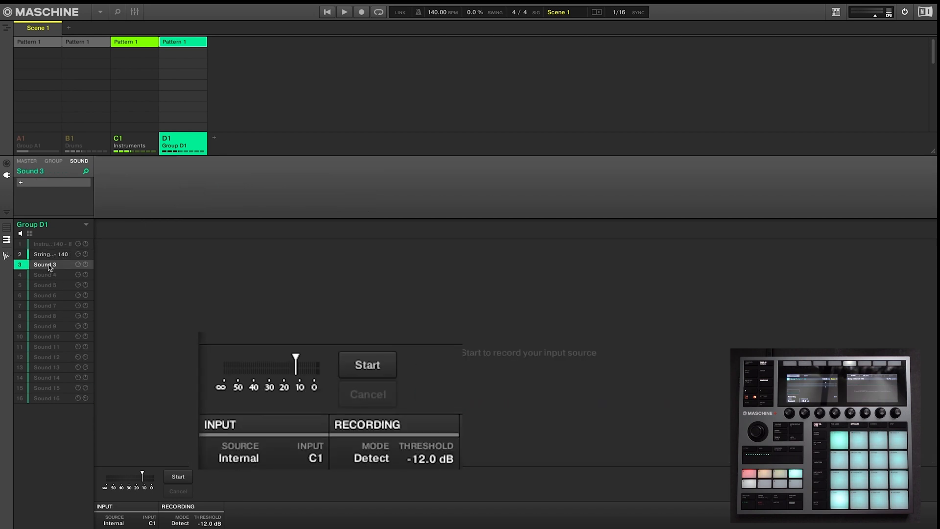
{"action": "left_click", "coordinate": [239, 458]}
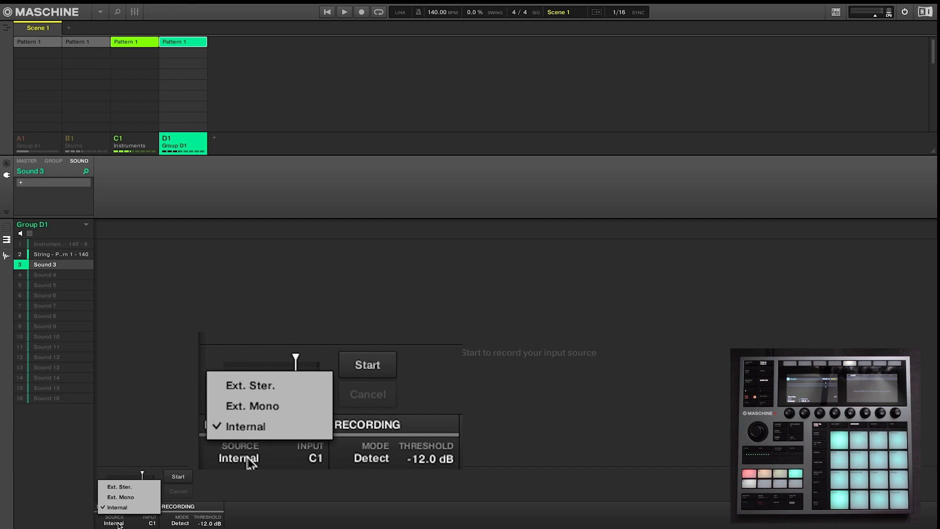
{"action": "mouse_move", "coordinate": [250, 384]}
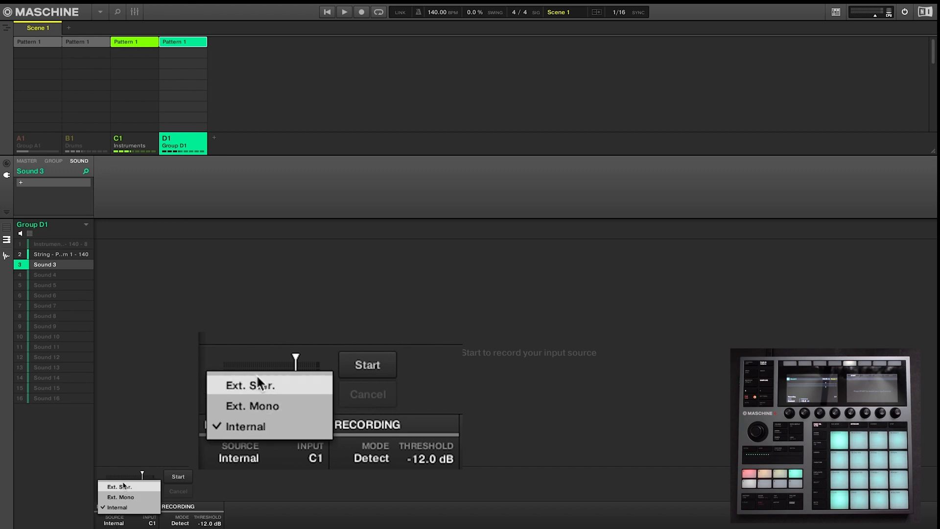
{"action": "mouse_move", "coordinate": [266, 432]}
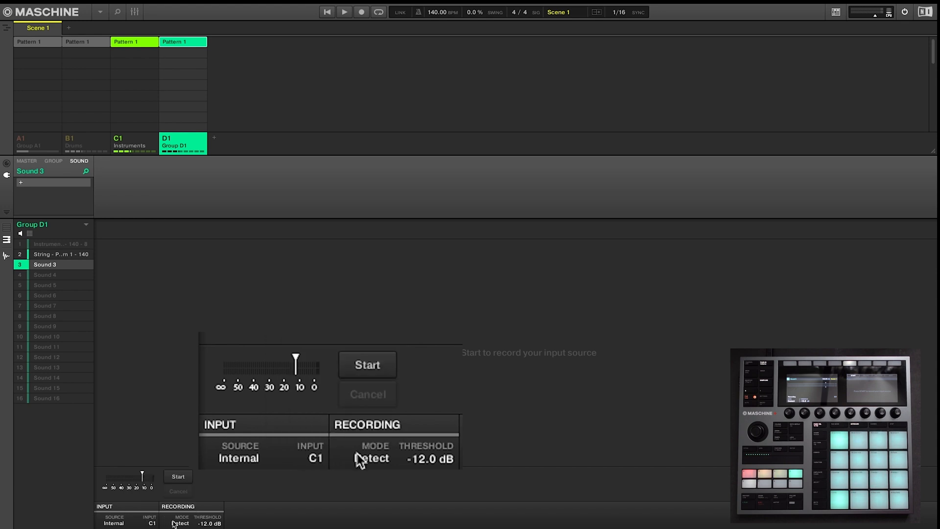
{"action": "left_click", "coordinate": [372, 459]}
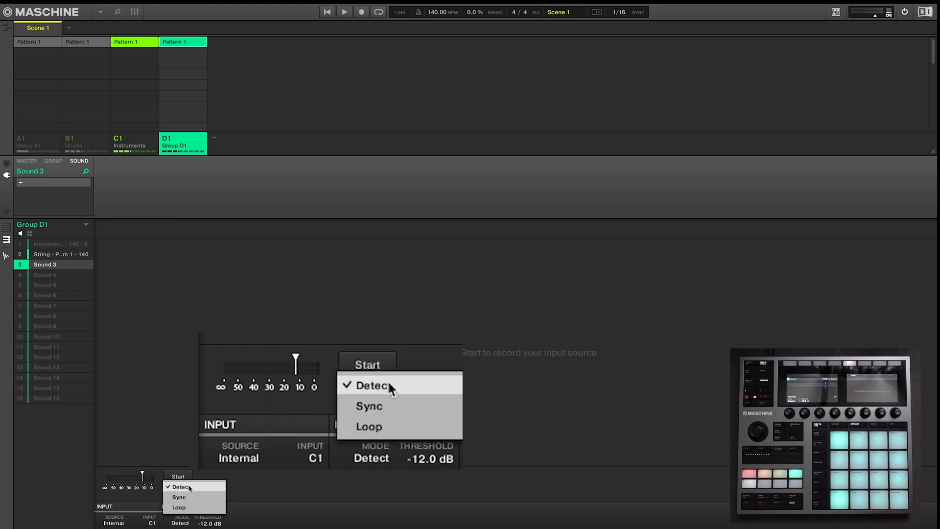
{"action": "mouse_move", "coordinate": [401, 412]}
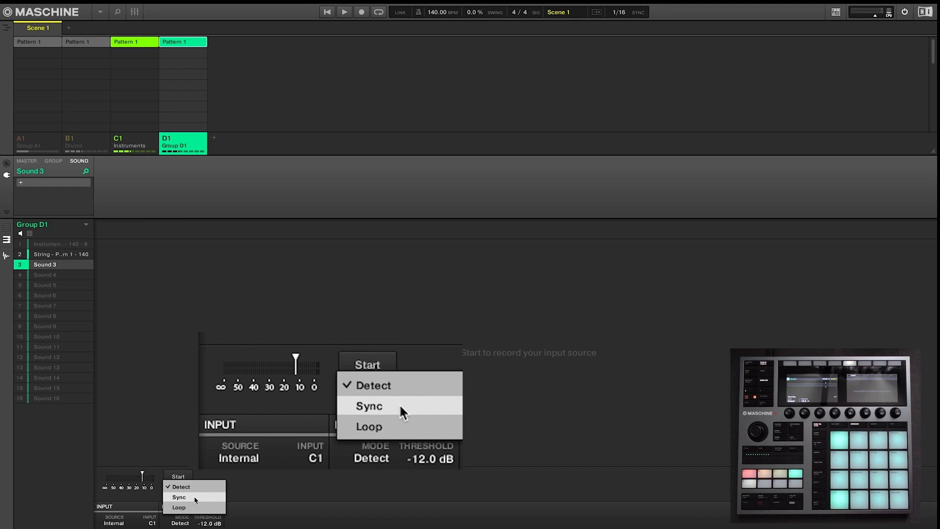
{"action": "left_click", "coordinate": [369, 406]}
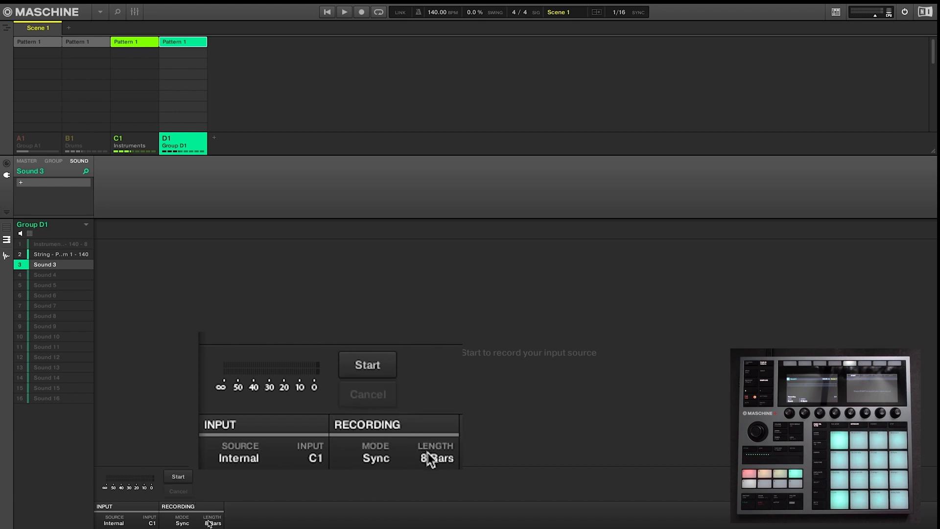
{"action": "left_click", "coordinate": [435, 458]}
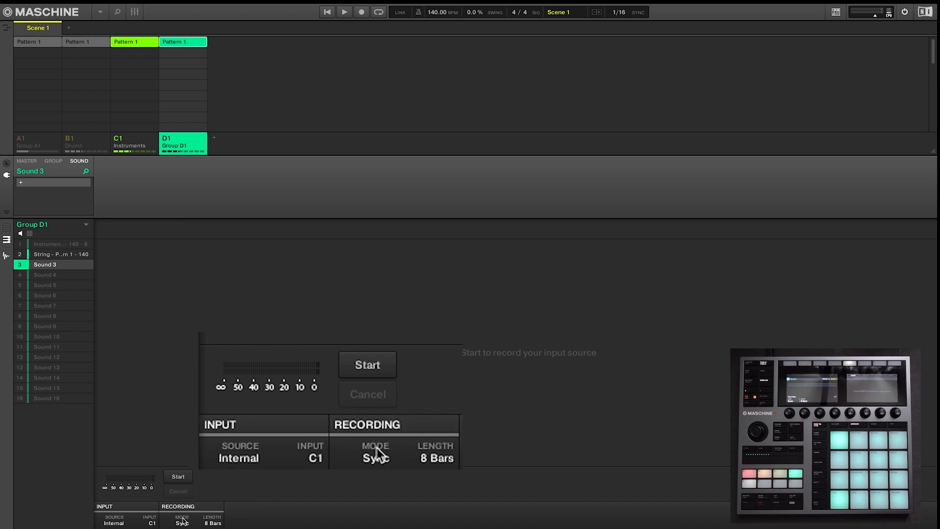
{"action": "left_click", "coordinate": [375, 457]}
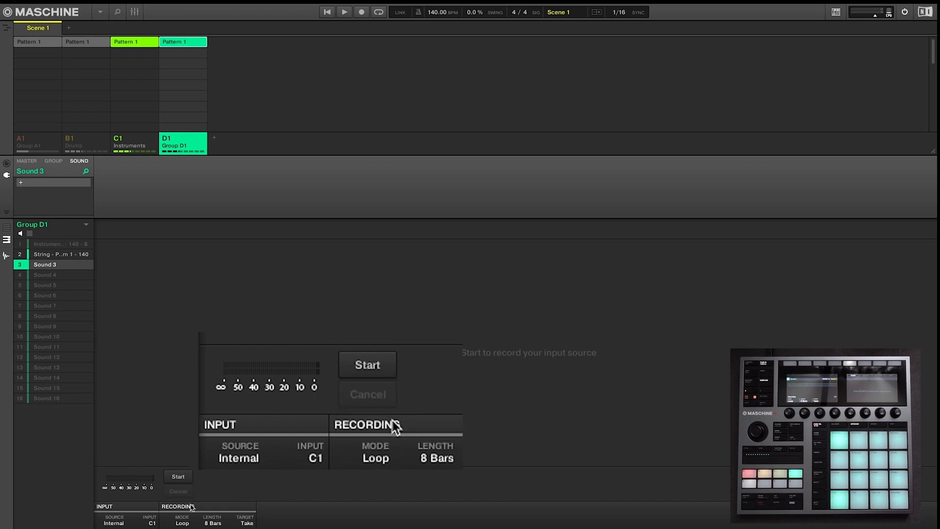
{"action": "mouse_move", "coordinate": [408, 434]}
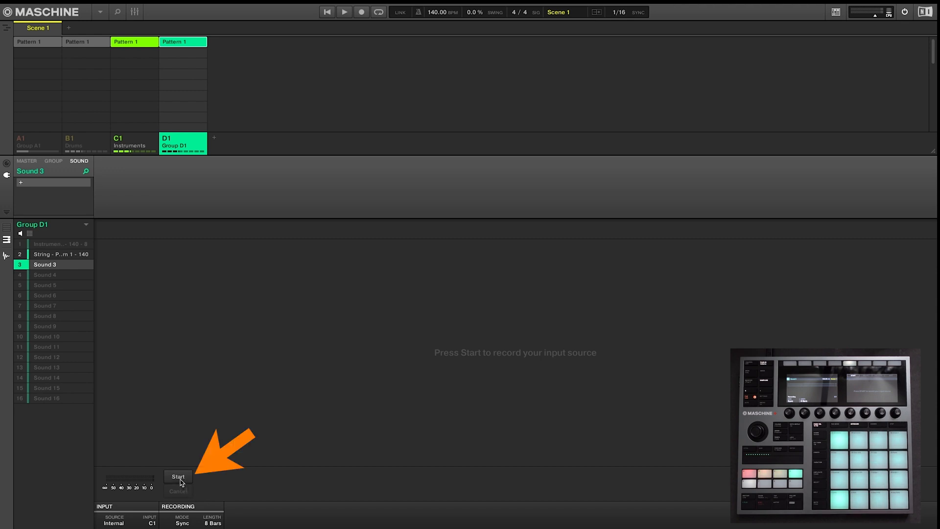
- Start and stop sampling to record 8 bars of the C1 input into Sound 3
{"action": "left_click", "coordinate": [177, 477]}
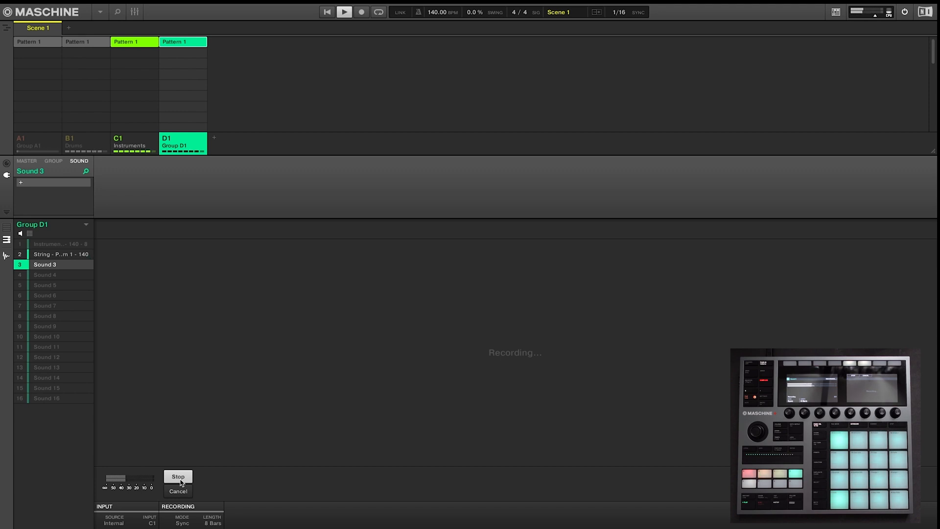
{"action": "left_click", "coordinate": [177, 476]}
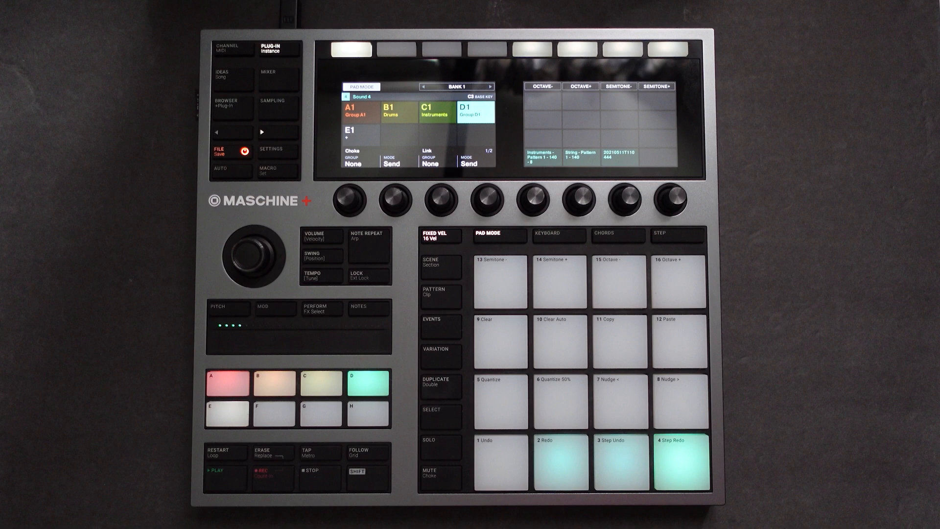
- Switch the Maschine+ hardware to the Sampling page for Sound 4
{"action": "left_click", "coordinate": [271, 102]}
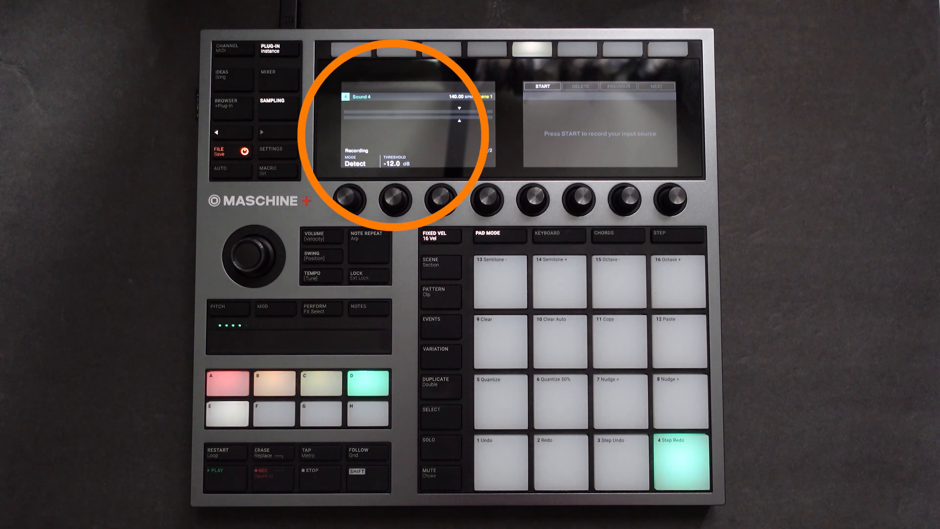